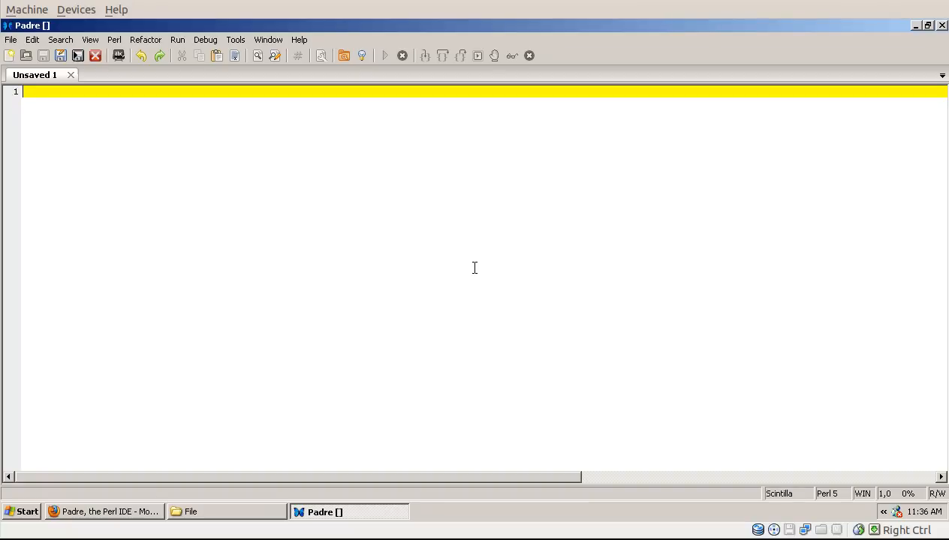
# Step: Enter 0.84 on line 1 of the Unsaved 1 document, then reach for the File menu
pyautogui.write('0.84')
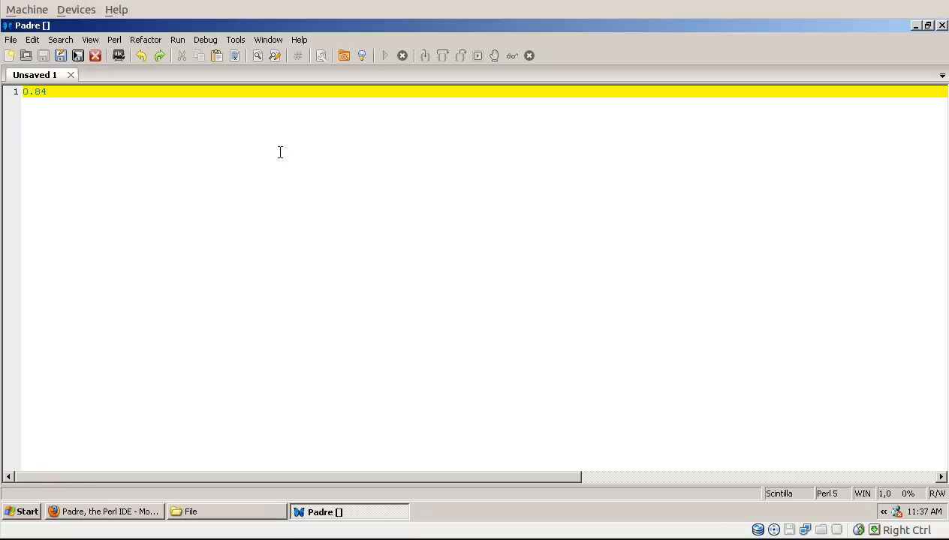
pyautogui.click(11, 39)
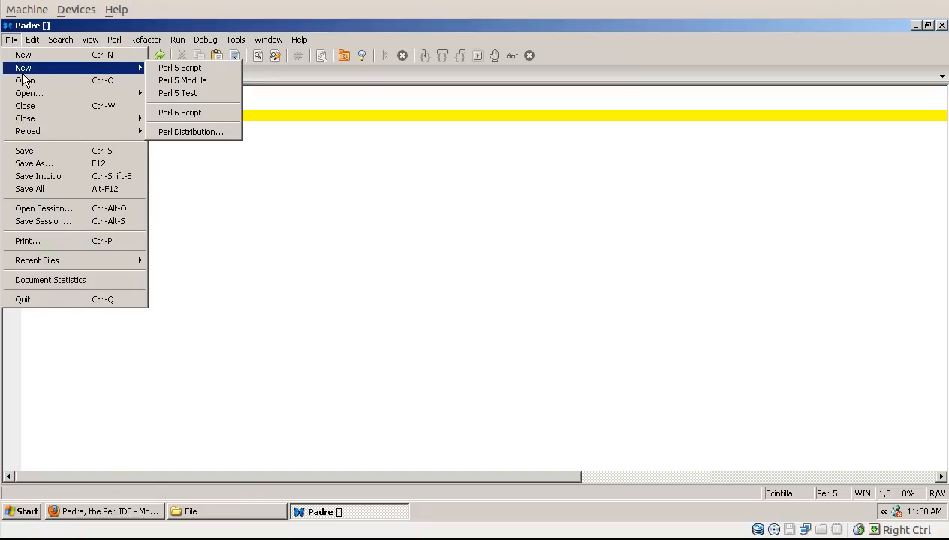
# Step: Start a new Perl 5 Module from the template and edit its proposed module name
pyautogui.click(182, 81)
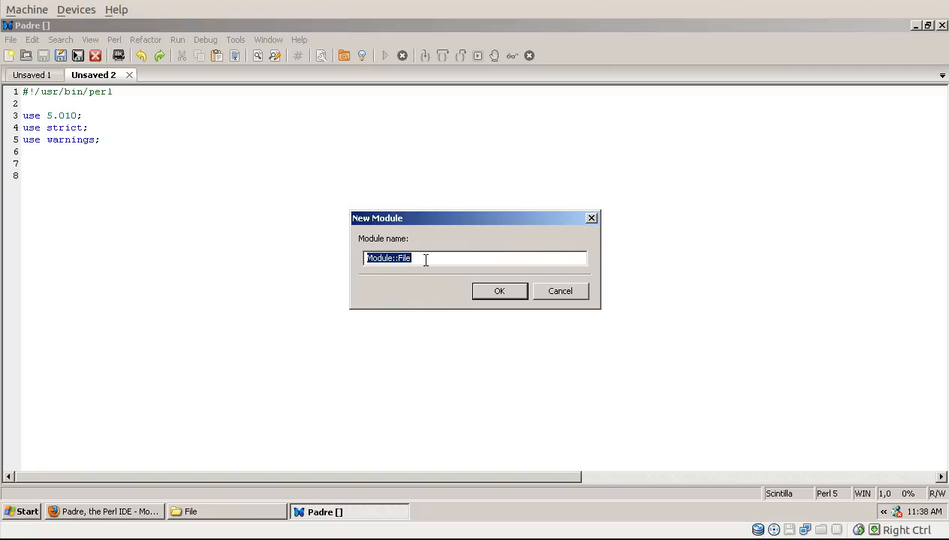
pyautogui.click(499, 291)
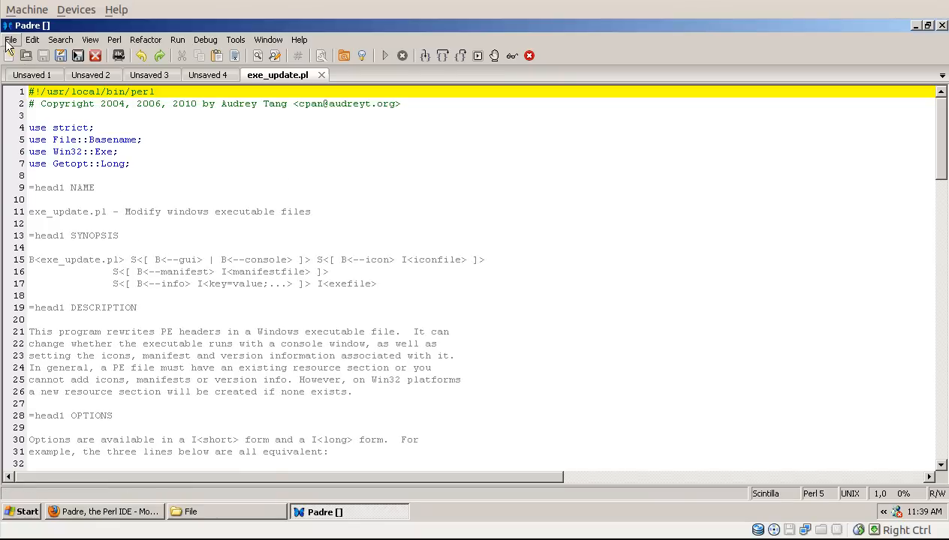
# Step: Bring up the File menu with exe_update.pl open alongside the unsaved documents
pyautogui.click(10, 39)
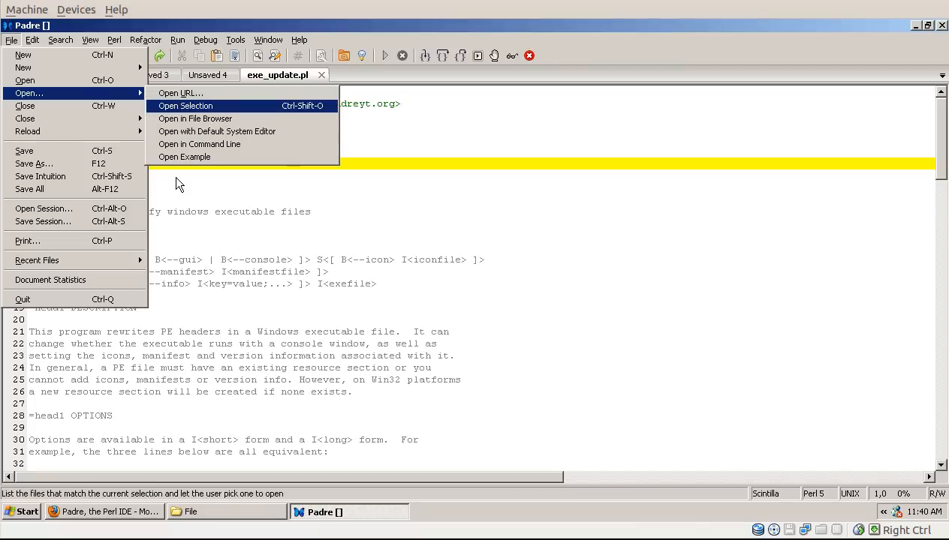
# Step: Show the alternative open choices: by URL, selection, file browser or example
pyautogui.click(195, 118)
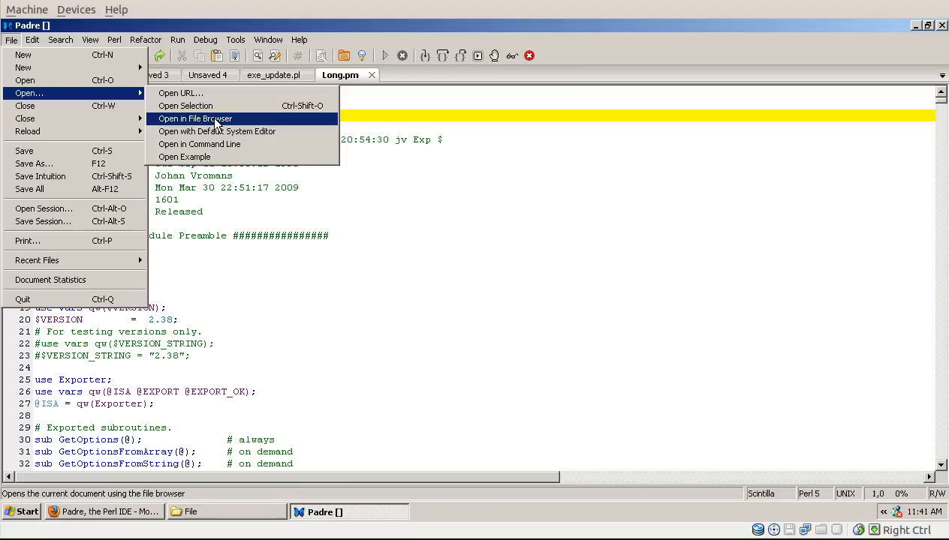
pyautogui.moveTo(216, 132)
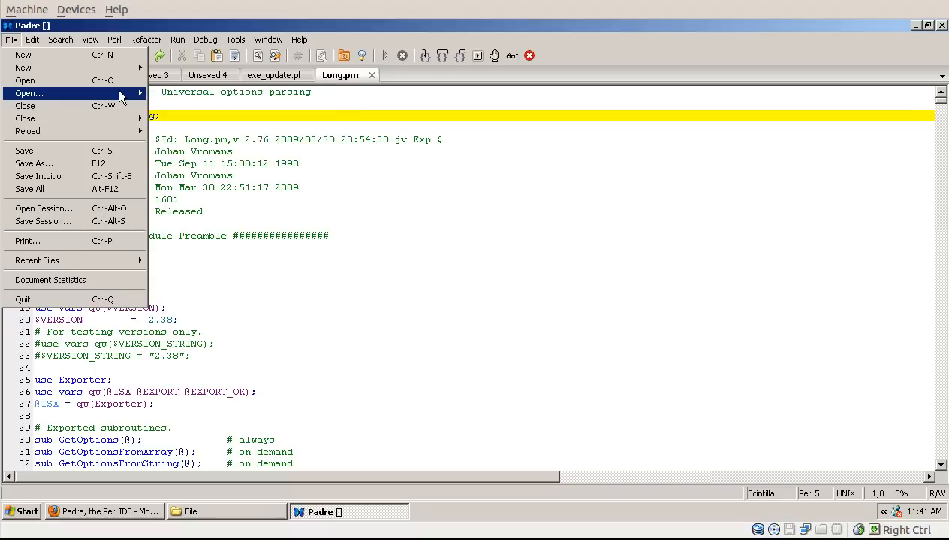
# Step: Bring up the Open File dialog on the examples folder, then return to the File menu
pyautogui.click(29, 93)
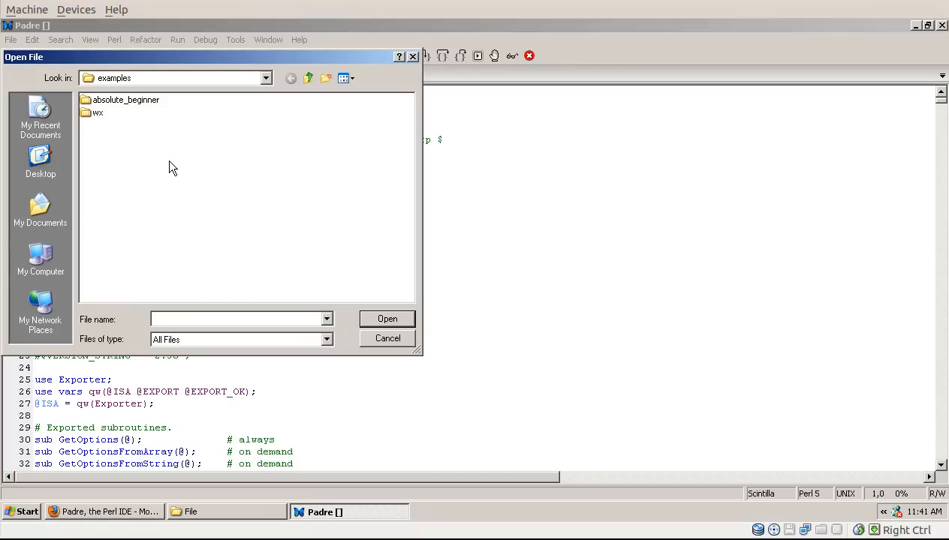
pyautogui.click(10, 39)
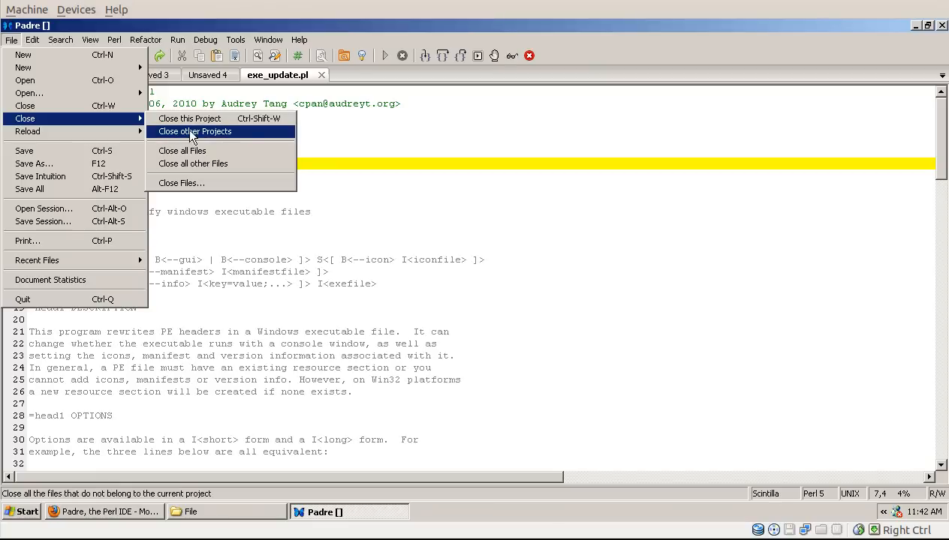
# Step: Close the files not belonging to the current project, leaving only exe_update.pl
pyautogui.click(195, 133)
pyautogui.write('exampl')
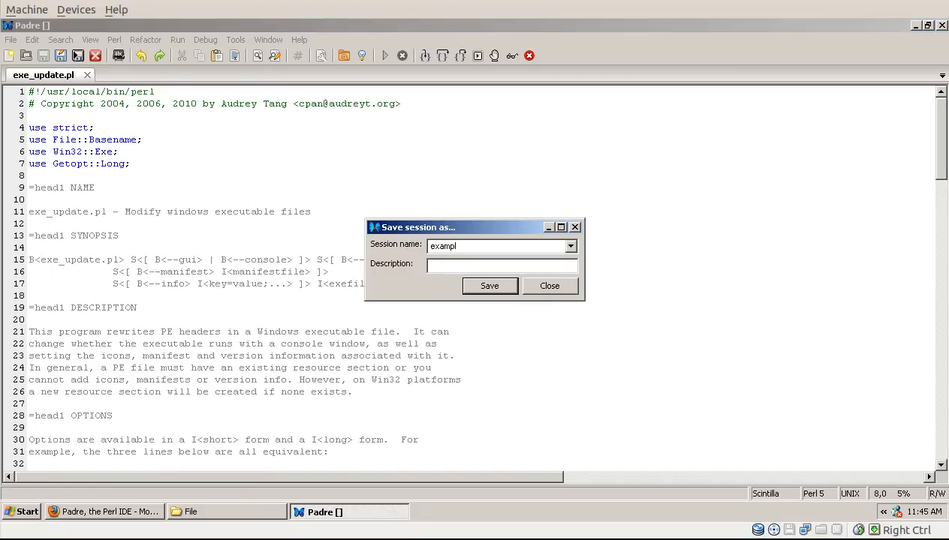
pyautogui.click(490, 285)
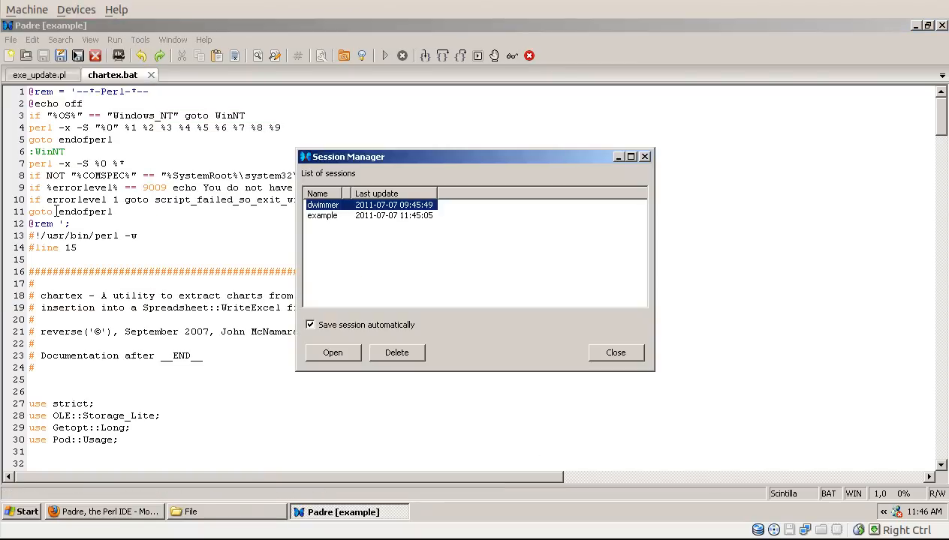
# Step: Load the saved dwimmer session through the Session Manager
pyautogui.click(12, 39)
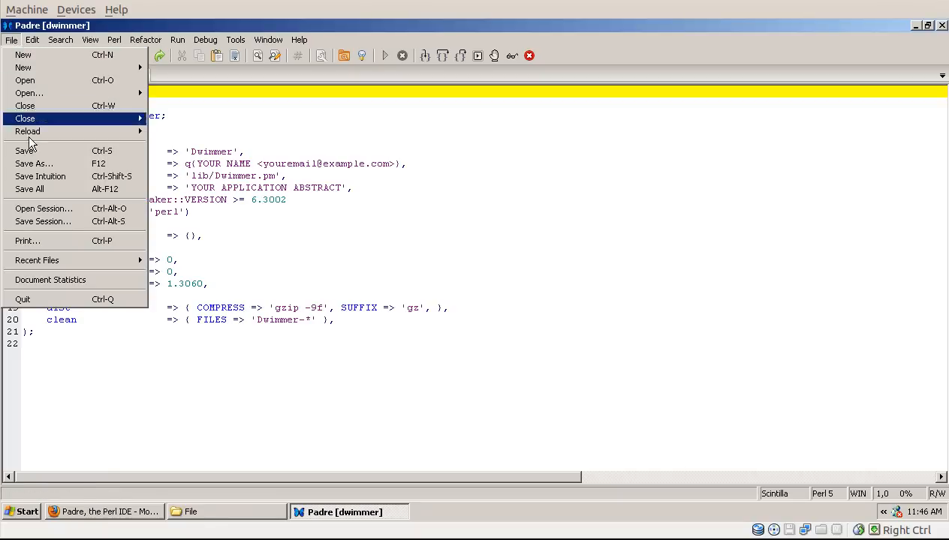